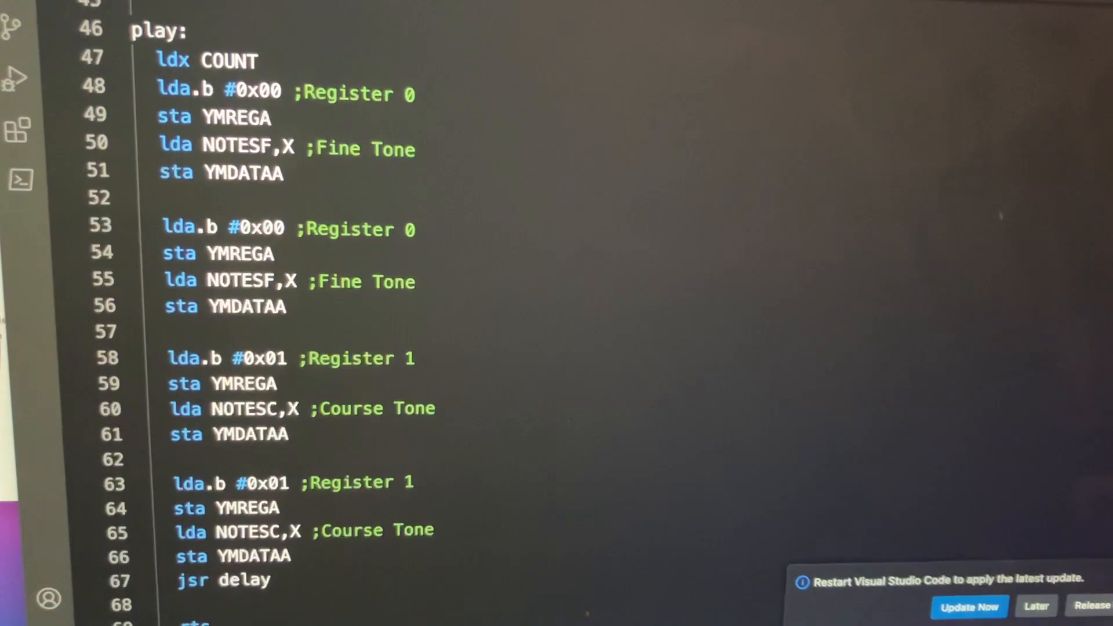
scroll(up, 3)
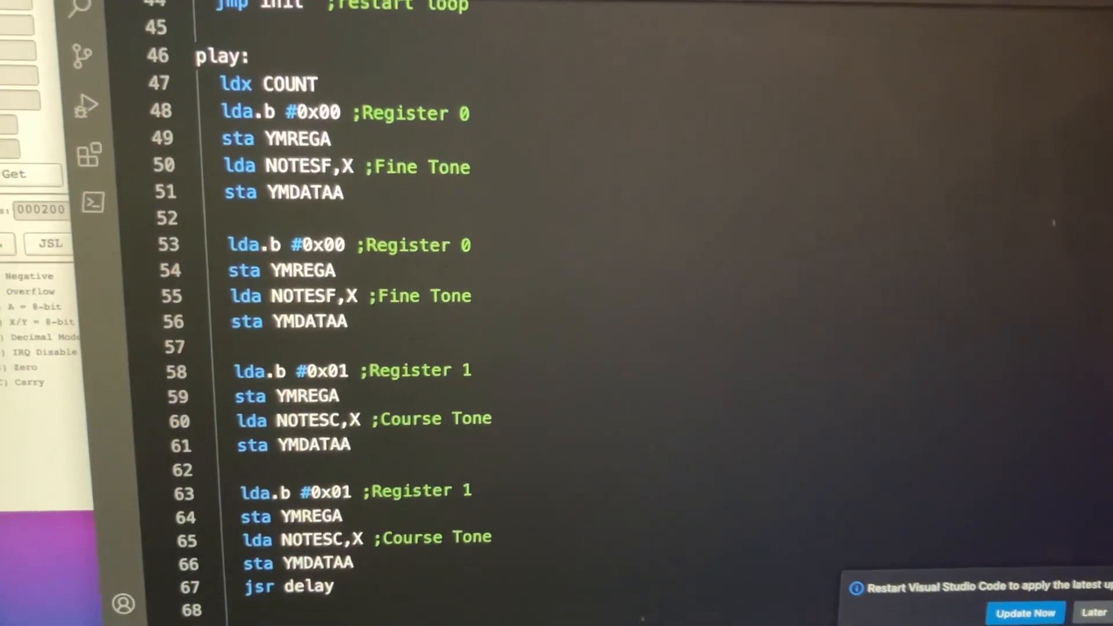
scroll(down, 3)
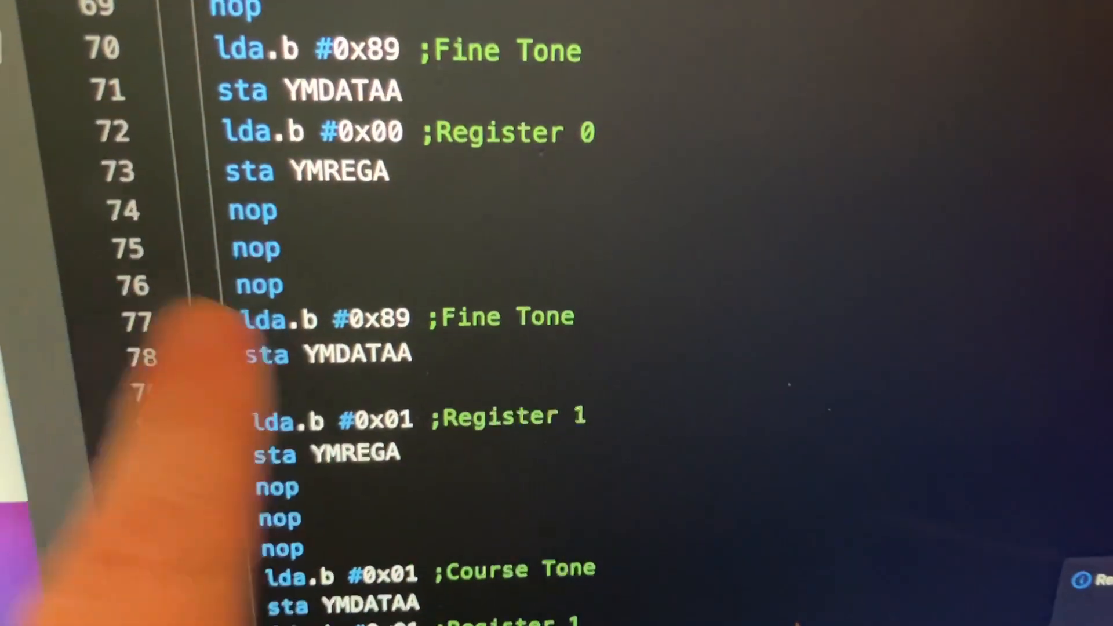
scroll(up, 3)
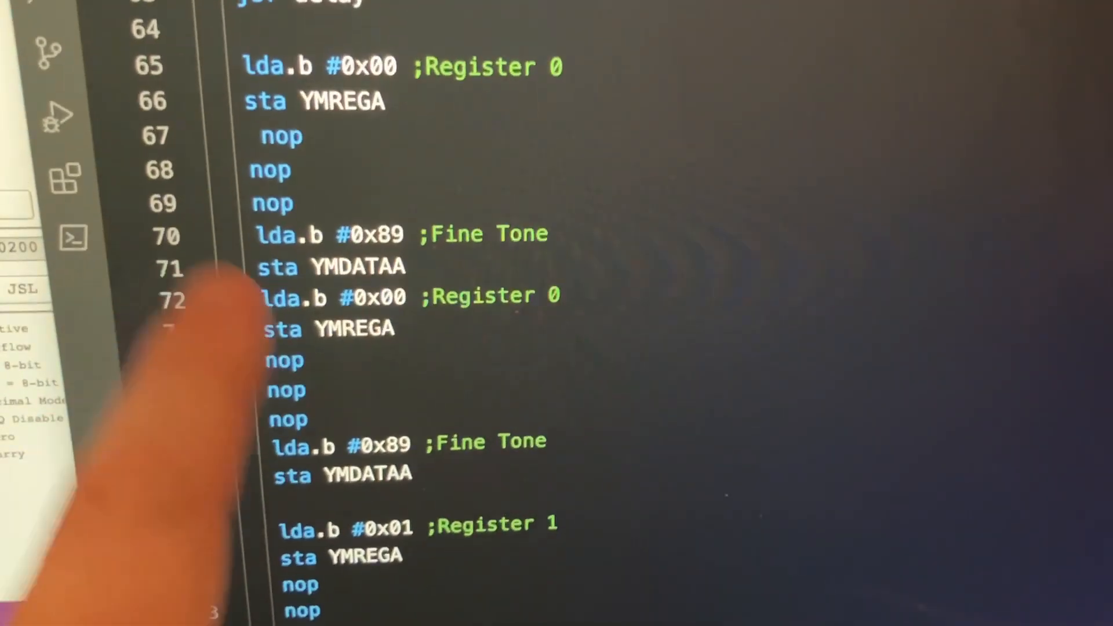